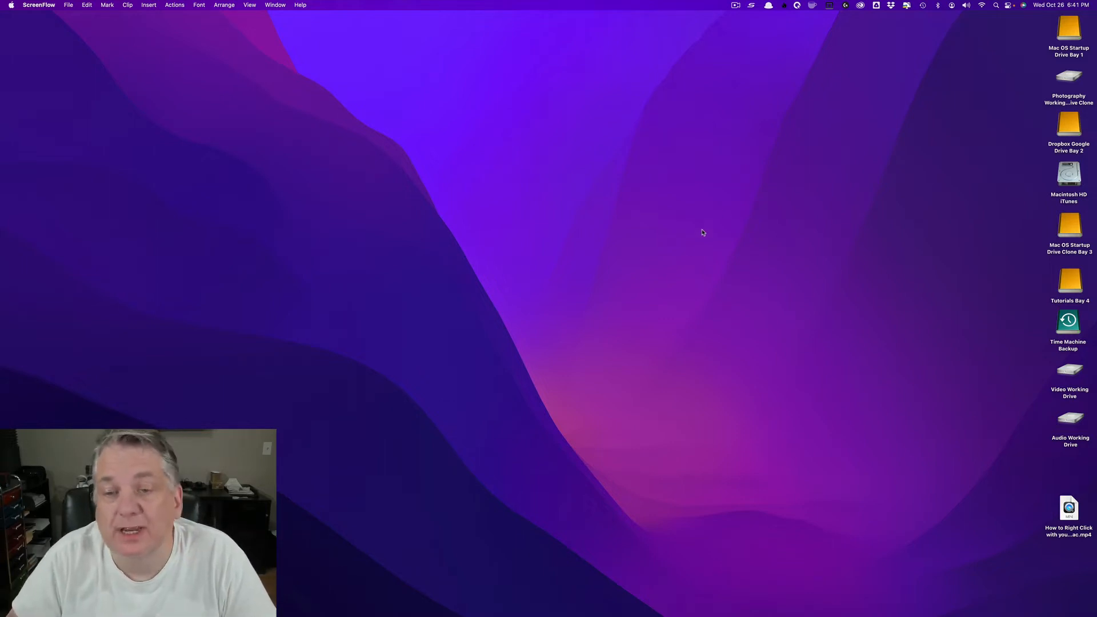
# - Right-click an empty spot on the desktop to show its shortcut menu
pyautogui.rightClick(701, 233)
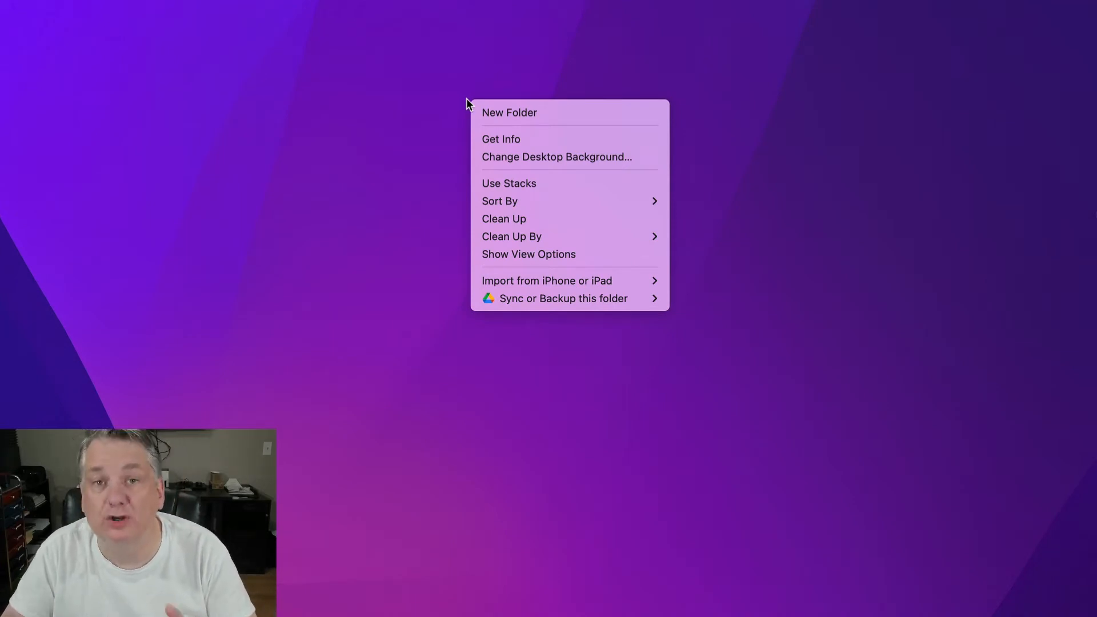
pyautogui.moveTo(476, 93)
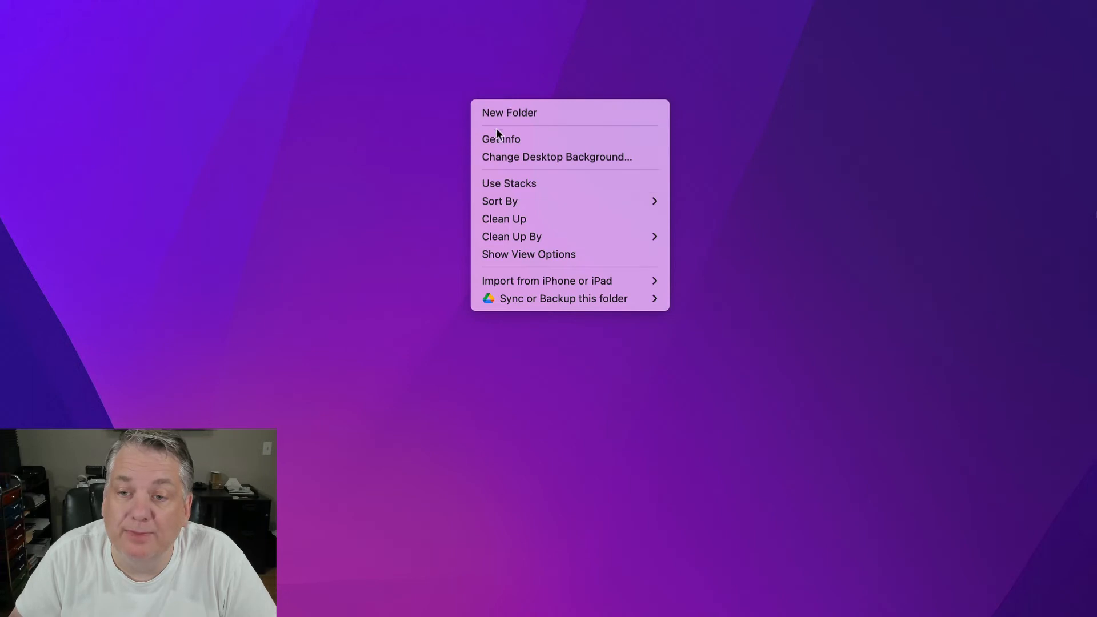
pyautogui.click(509, 113)
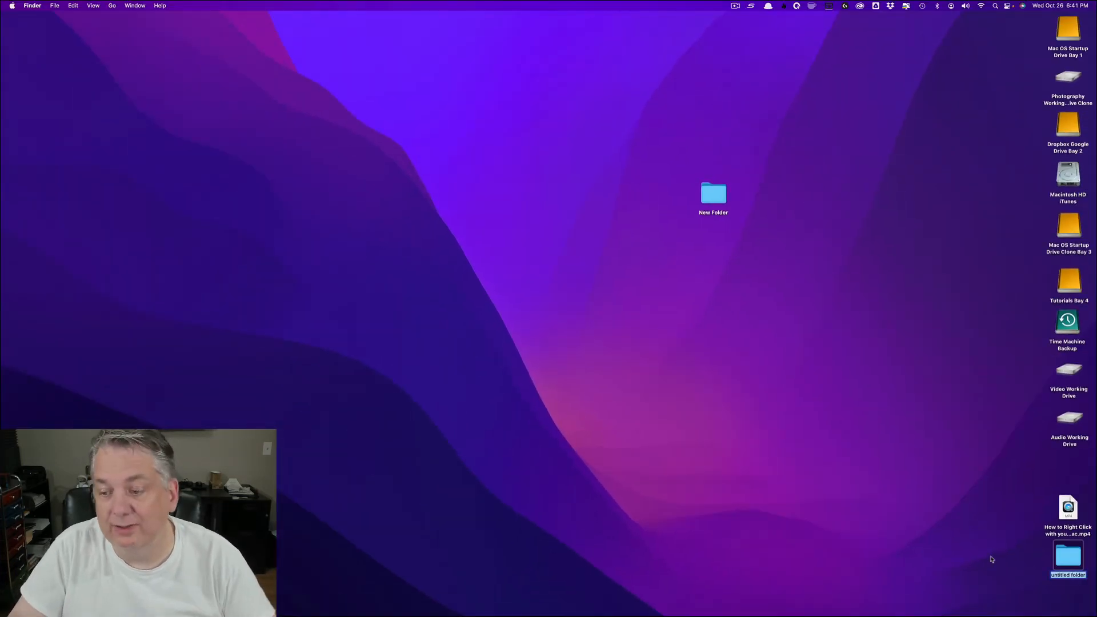
# - Drag the untitled folder from the corner to sit beside New Folder
pyautogui.moveTo(1069, 556); pyautogui.dragTo(837, 231)
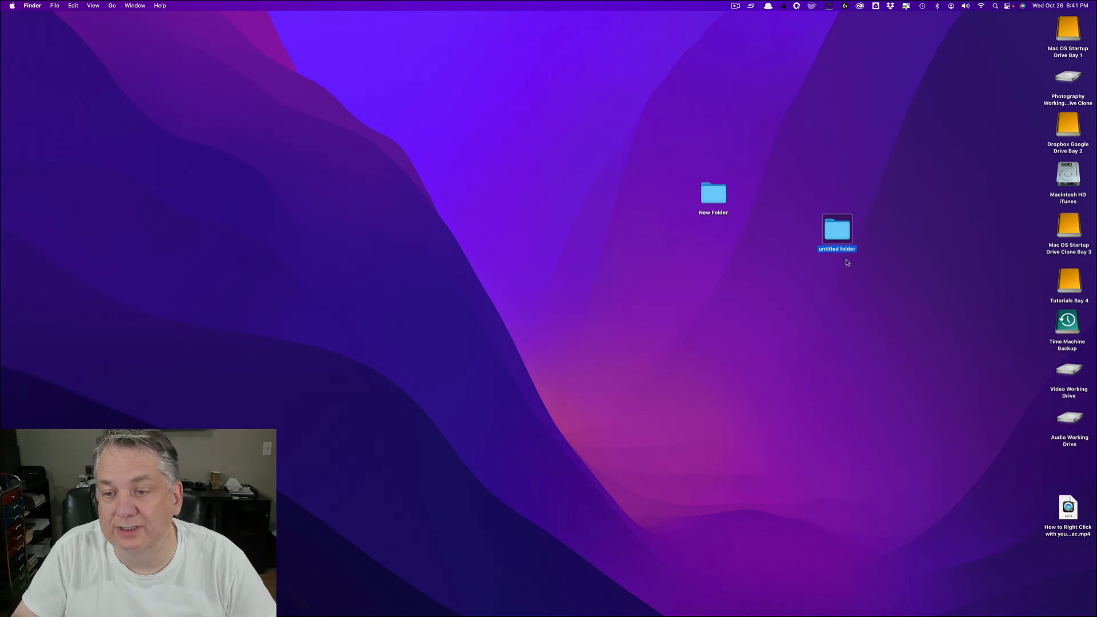
pyautogui.moveTo(864, 305)
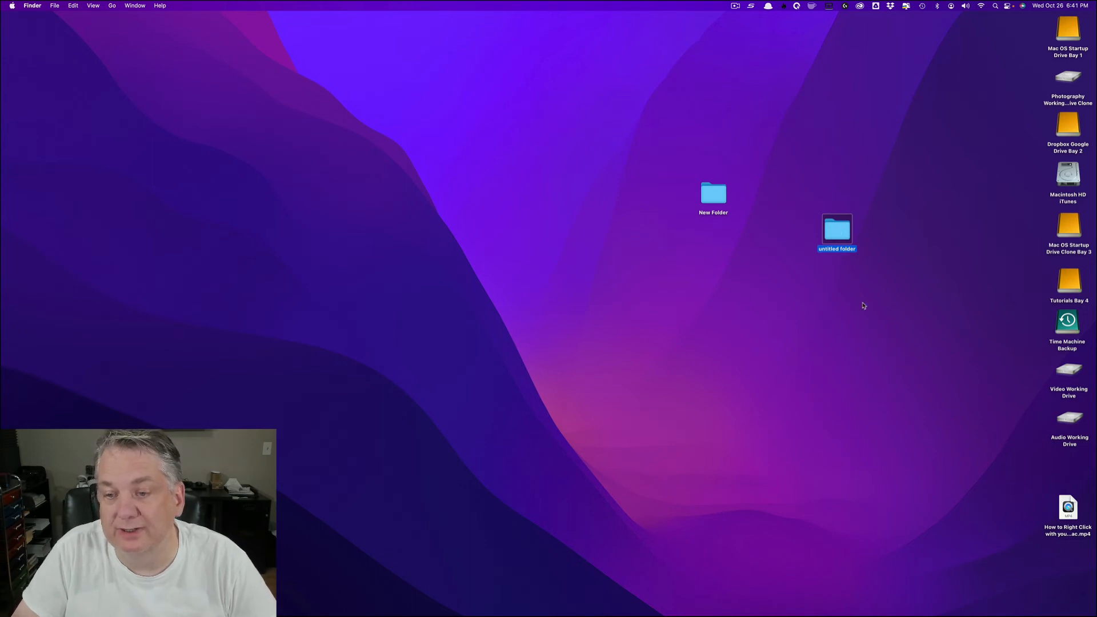
pyautogui.moveTo(837, 231); pyautogui.dragTo(778, 199)
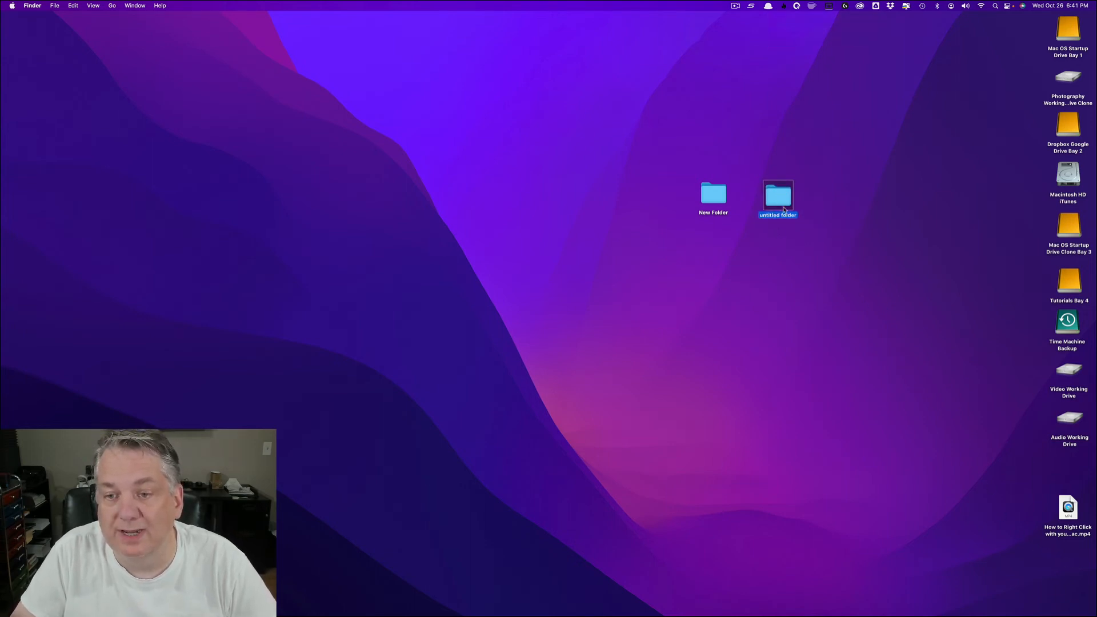
pyautogui.moveTo(744, 248)
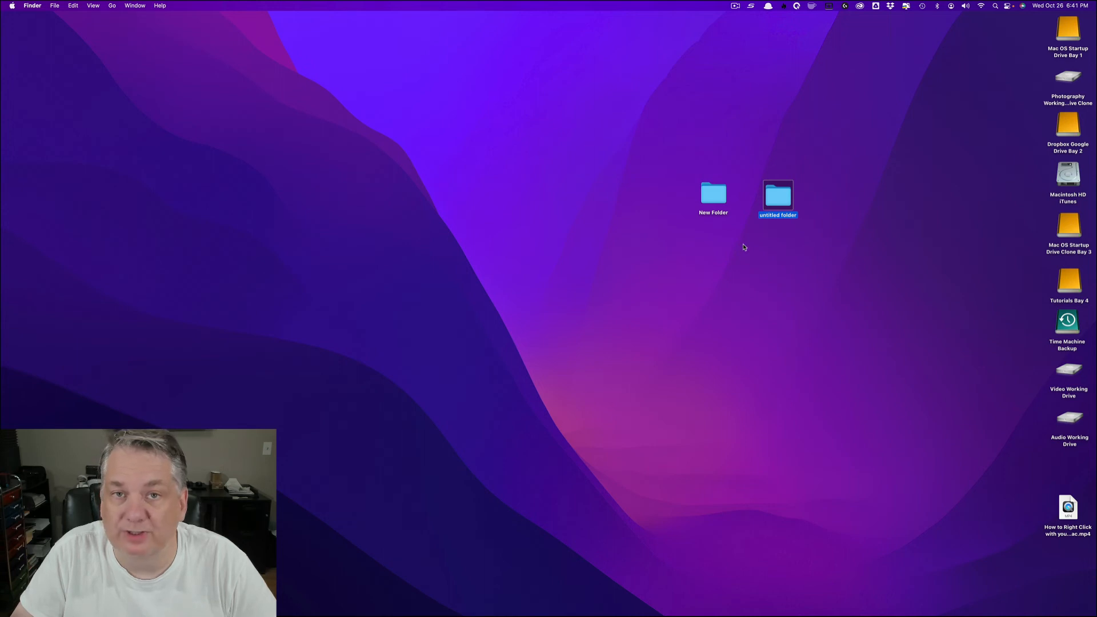